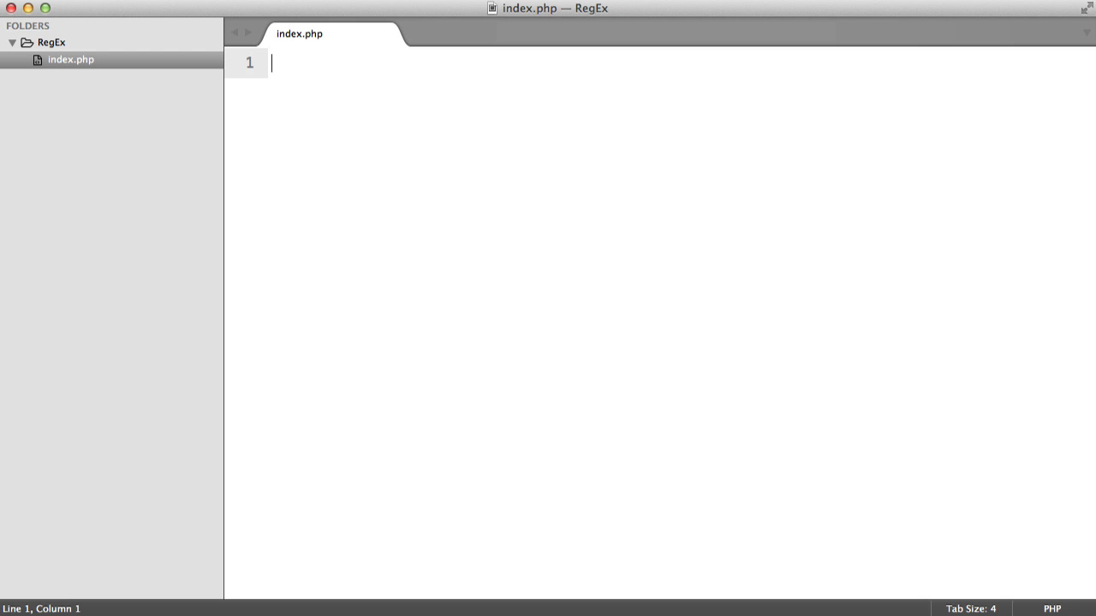
pyautogui.moveTo(535, 201)
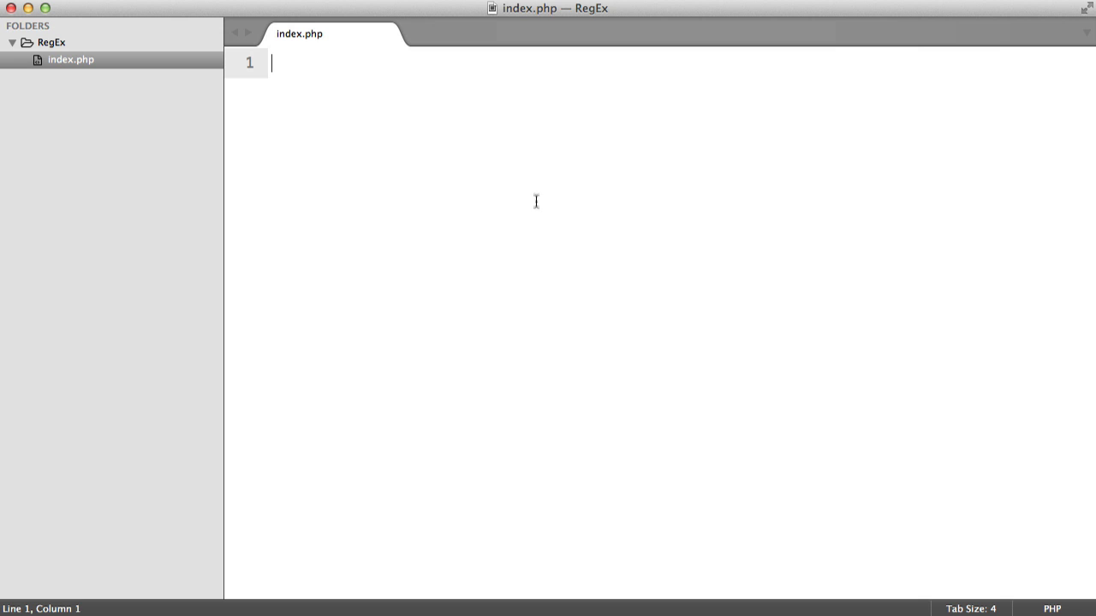
pyautogui.moveTo(482, 137)
pyautogui.write('<?php')
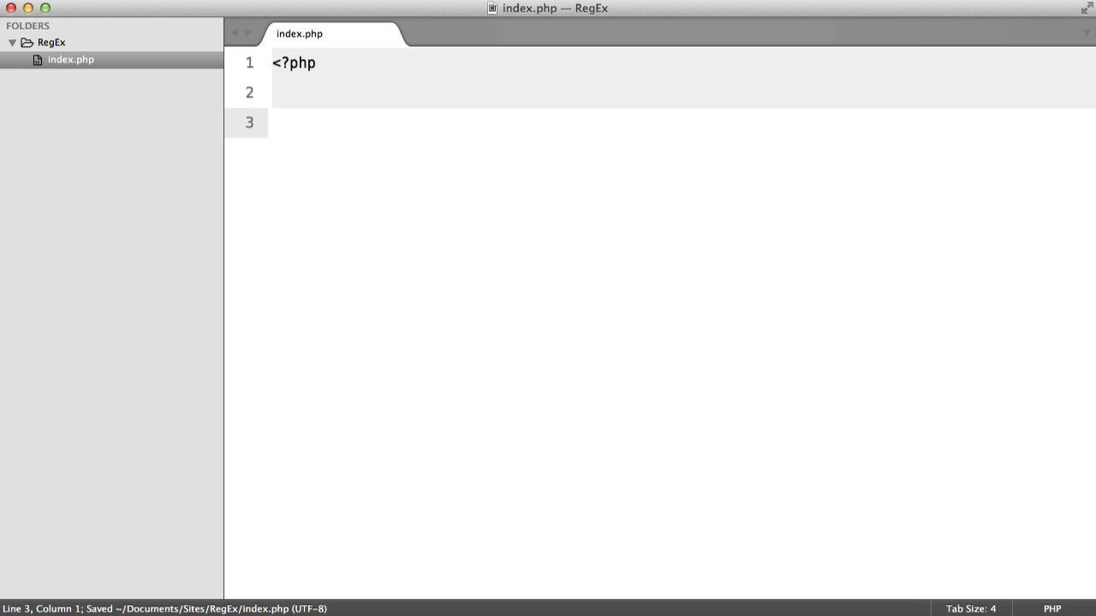
# Assign $regex = 'test(ing|ed|er)?'; at the top of index.php.
pyautogui.write('$regex')
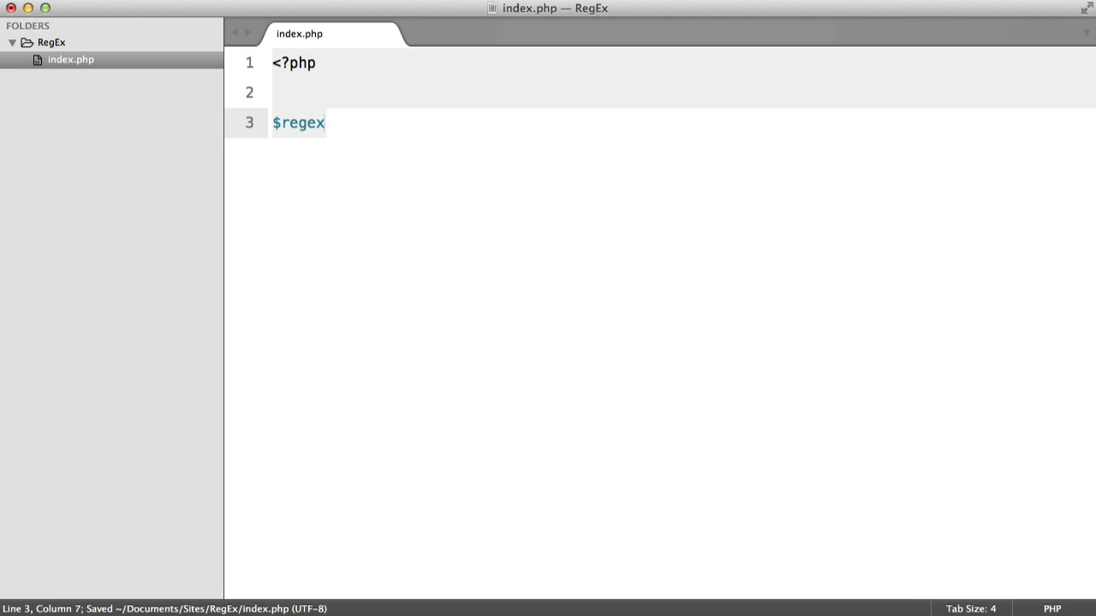
pyautogui.write("= '';")
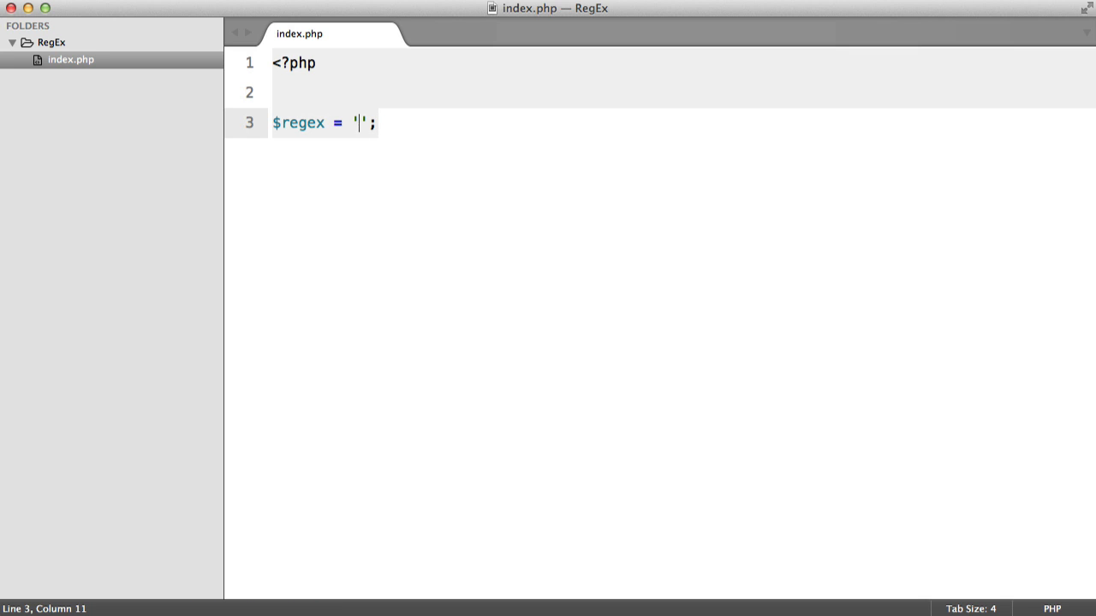
pyautogui.write('test()')
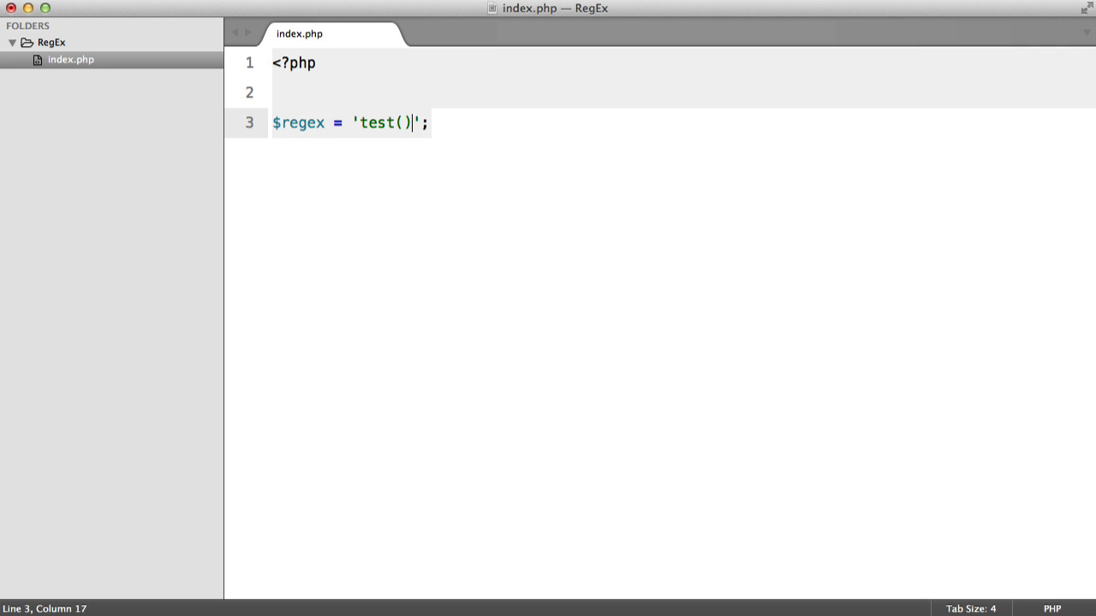
pyautogui.write('ing')
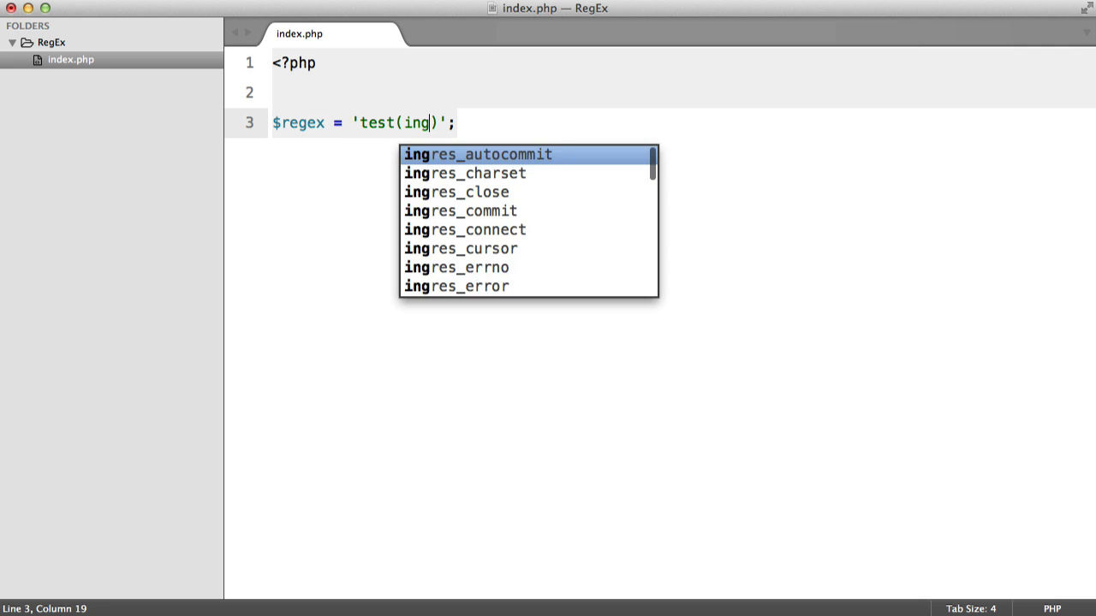
pyautogui.write('|ed|er')
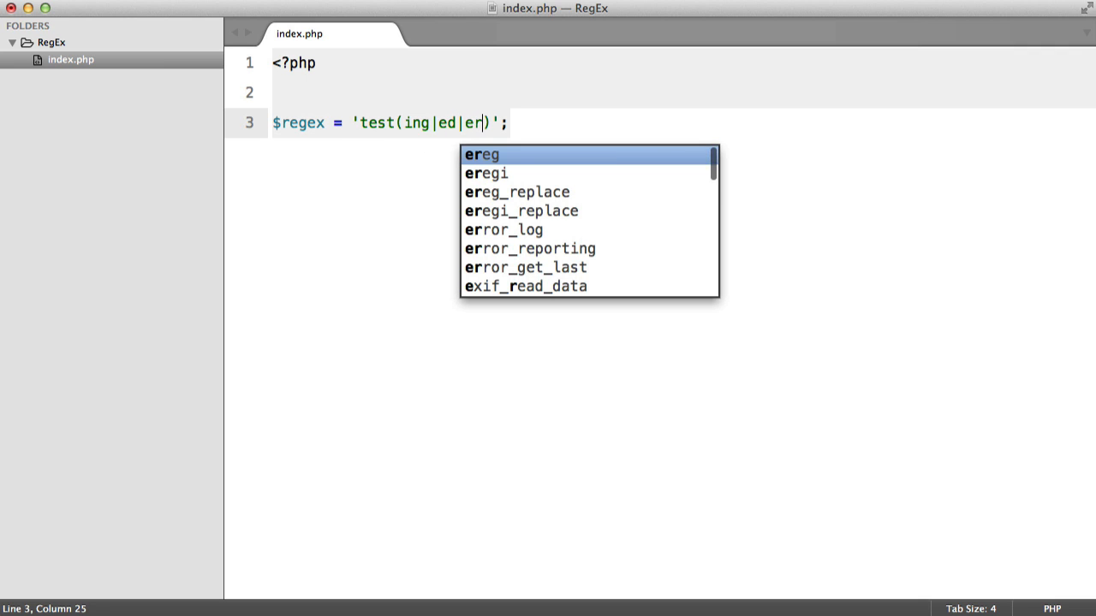
pyautogui.write('?')
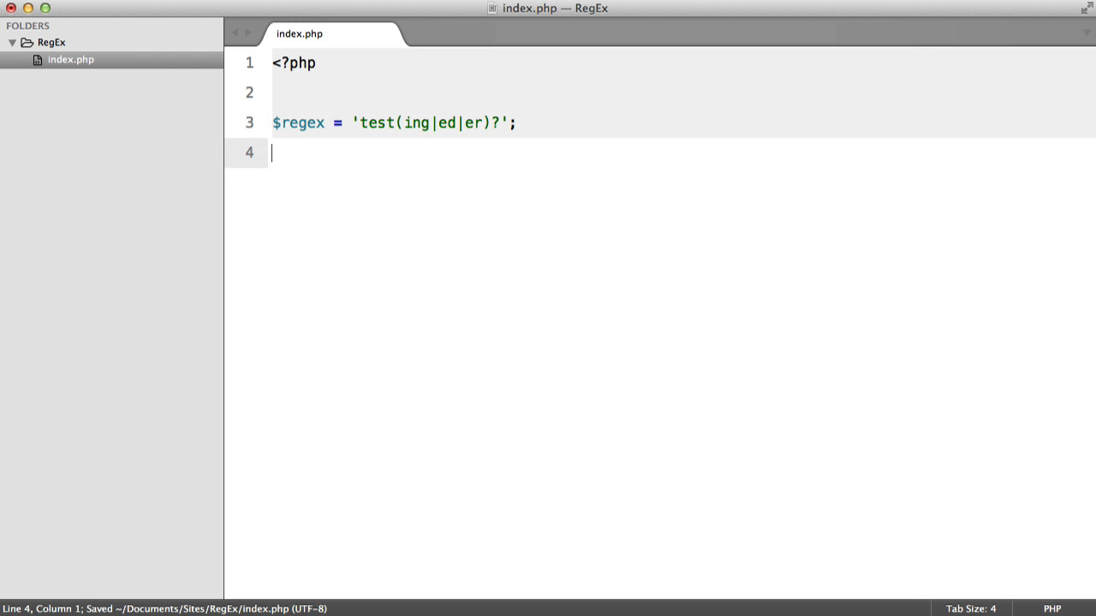
# Write $match = preg_match($regex, $string);.
pyautogui.write('$match =')
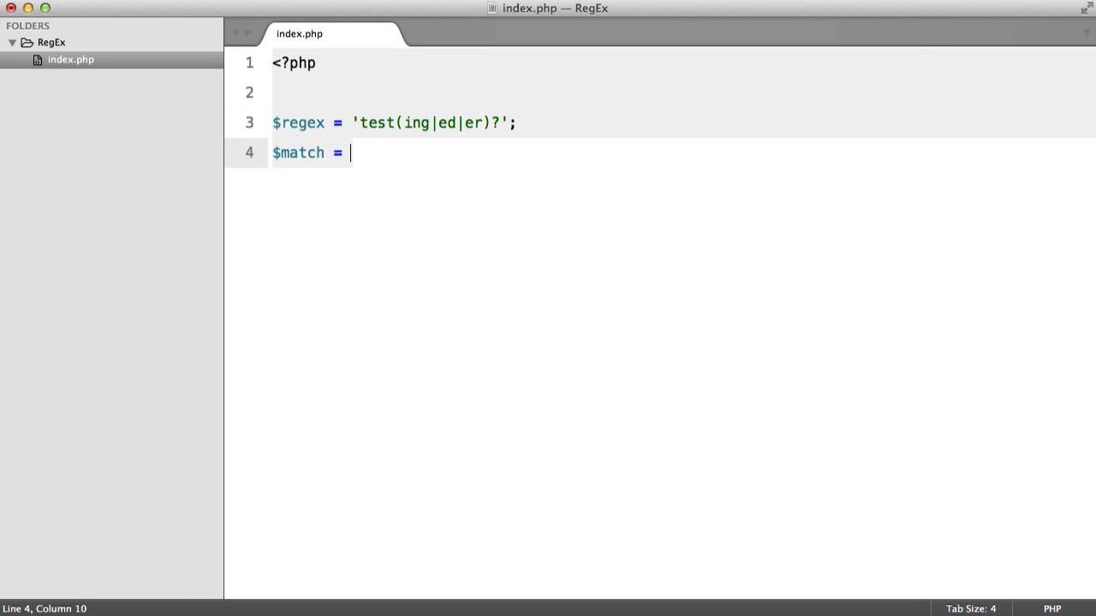
pyautogui.write('preg_mat')
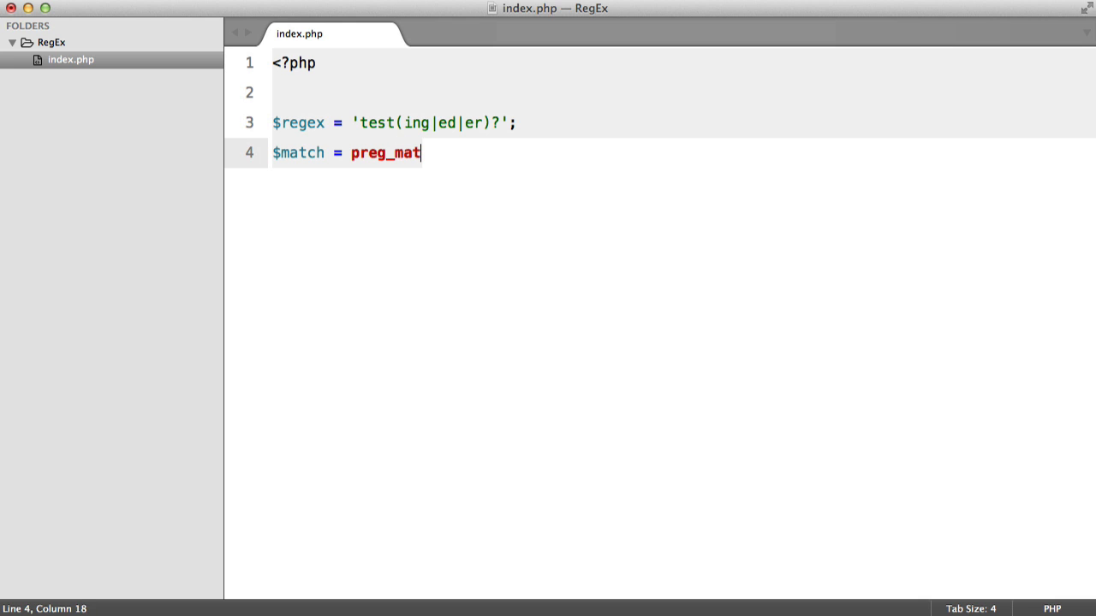
pyautogui.write('ch();')
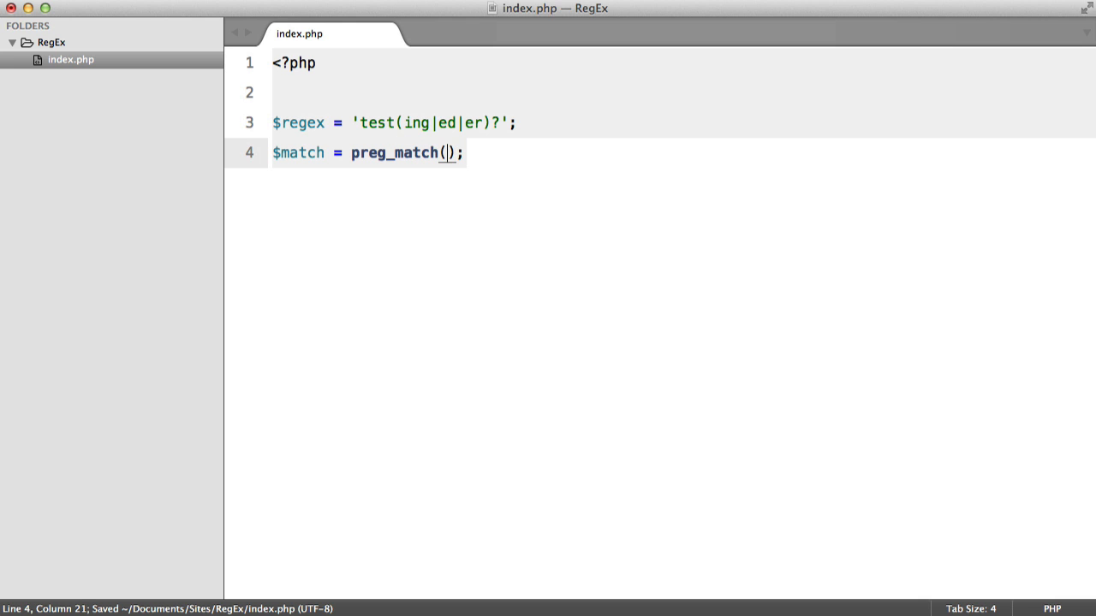
pyautogui.write('$regex')
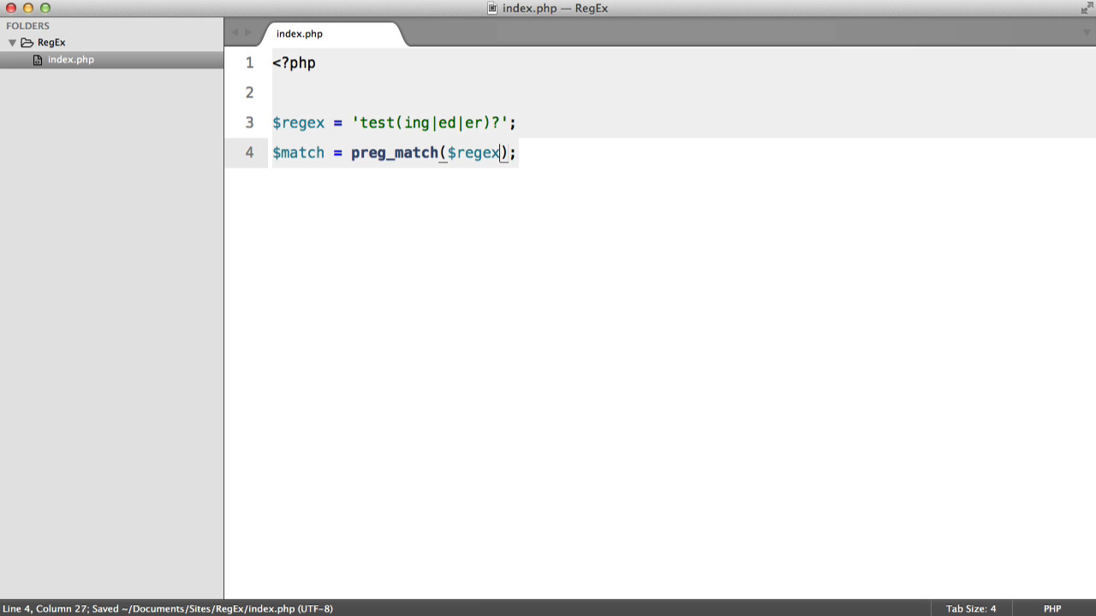
pyautogui.write(', $string')
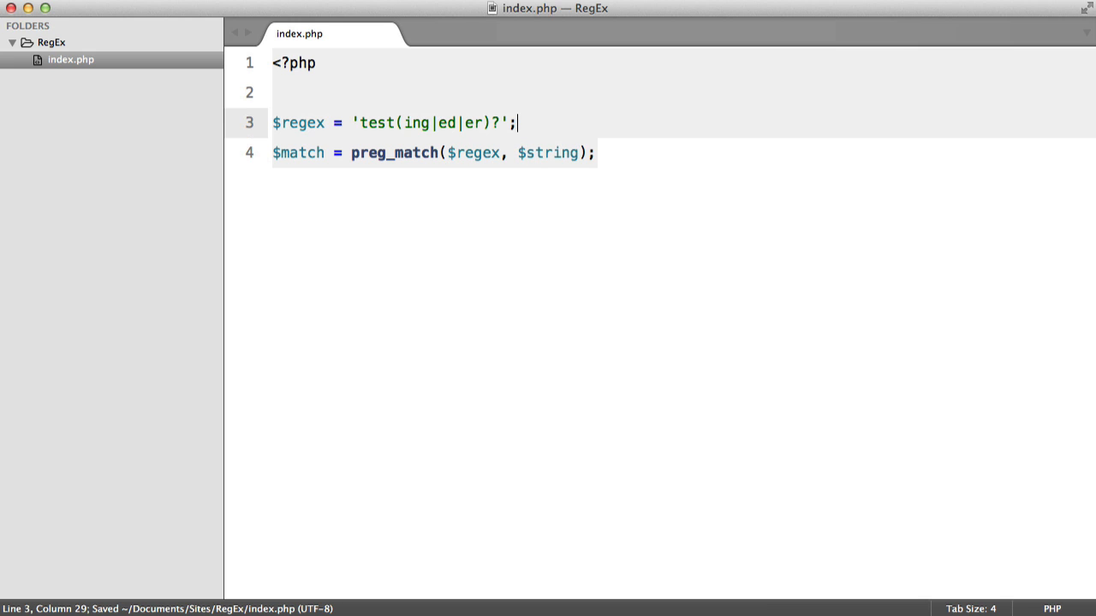
# Add the $string = '' assignment line above the match.
pyautogui.write('$string')
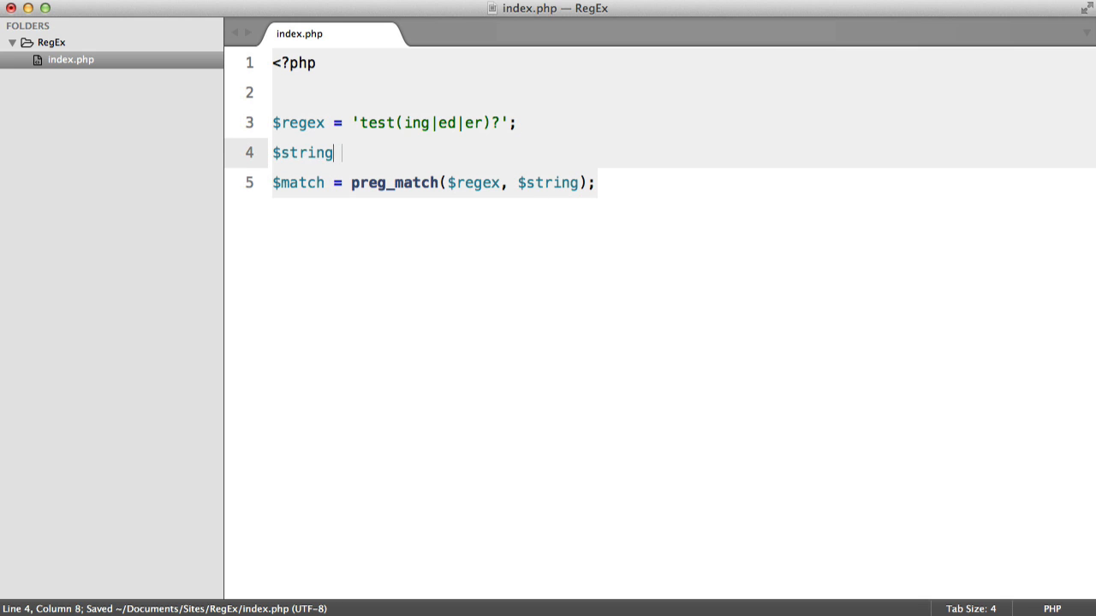
pyautogui.write("= ''")
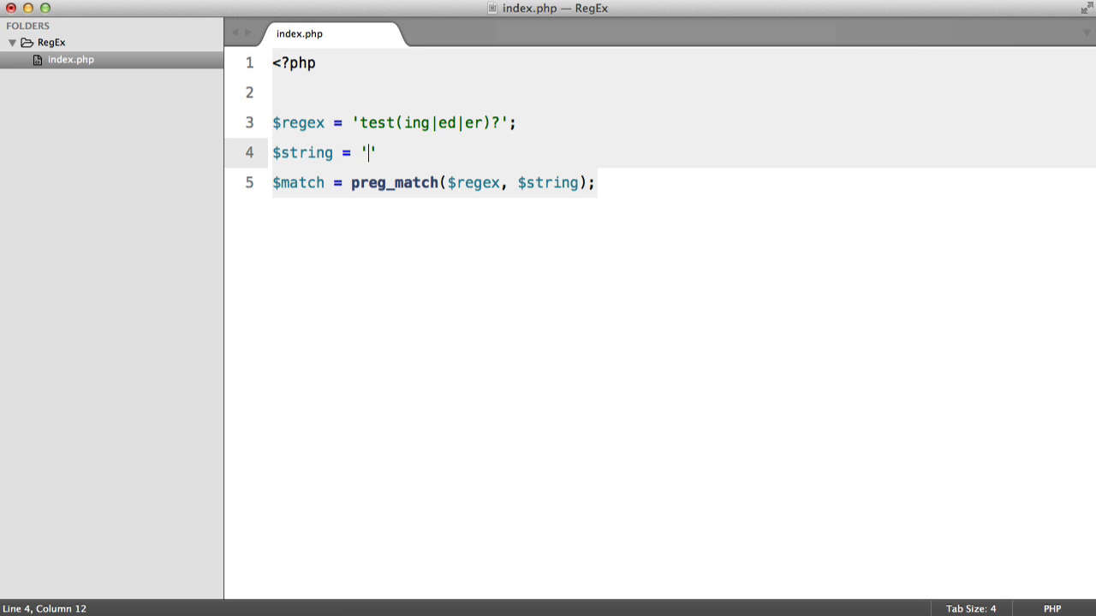
pyautogui.write(';')
pyautogui.write('if (')
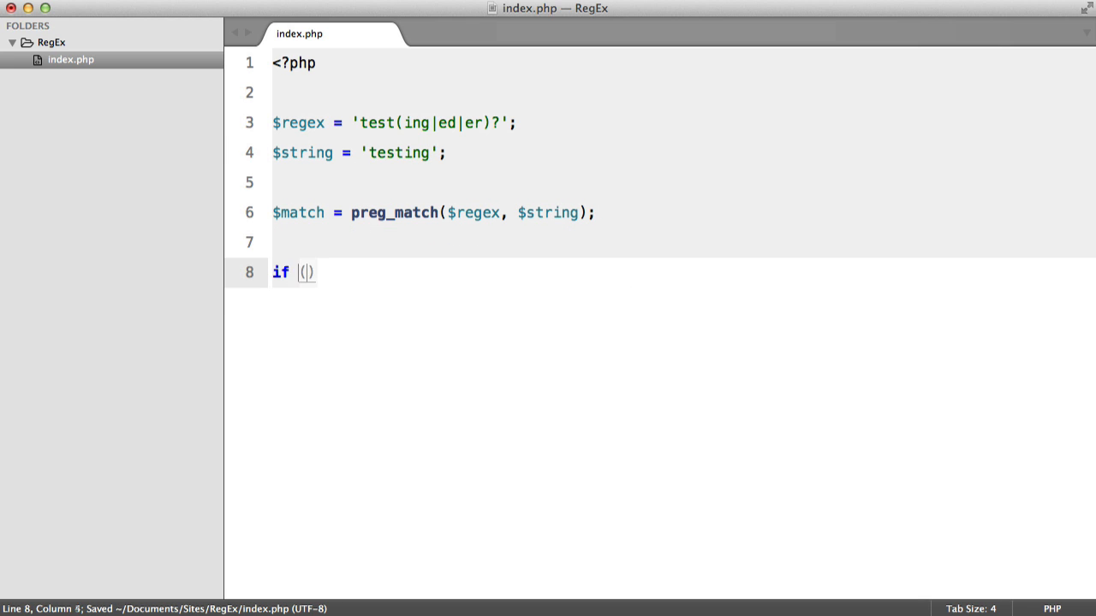
# Complete if ($match) { echo 'Matched!'; } and place the cursor before the pattern.
pyautogui.write('$match) {')
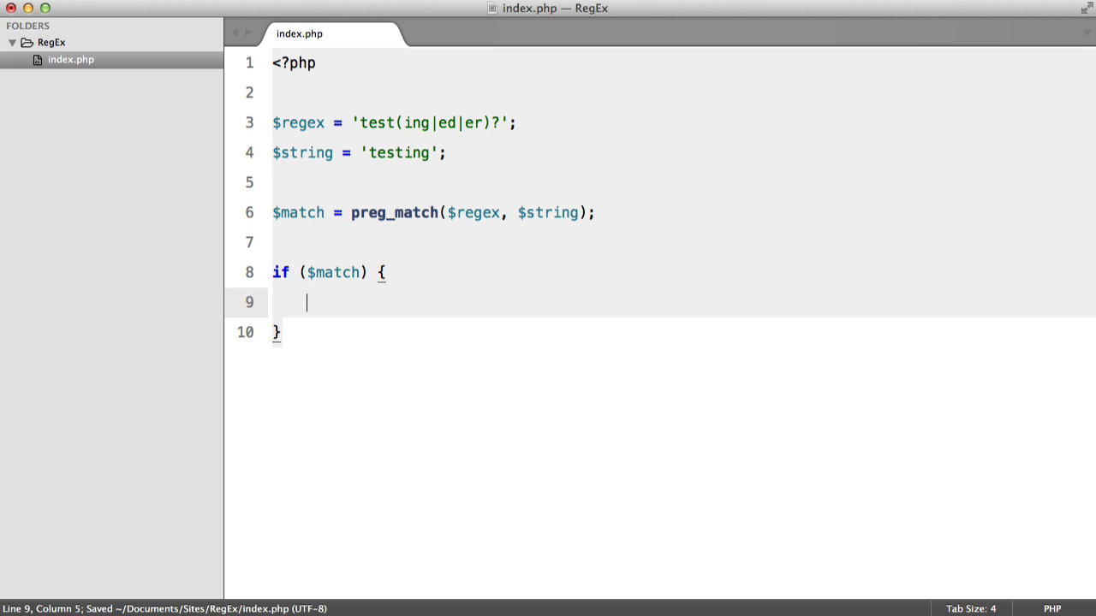
pyautogui.write("echo 'M")
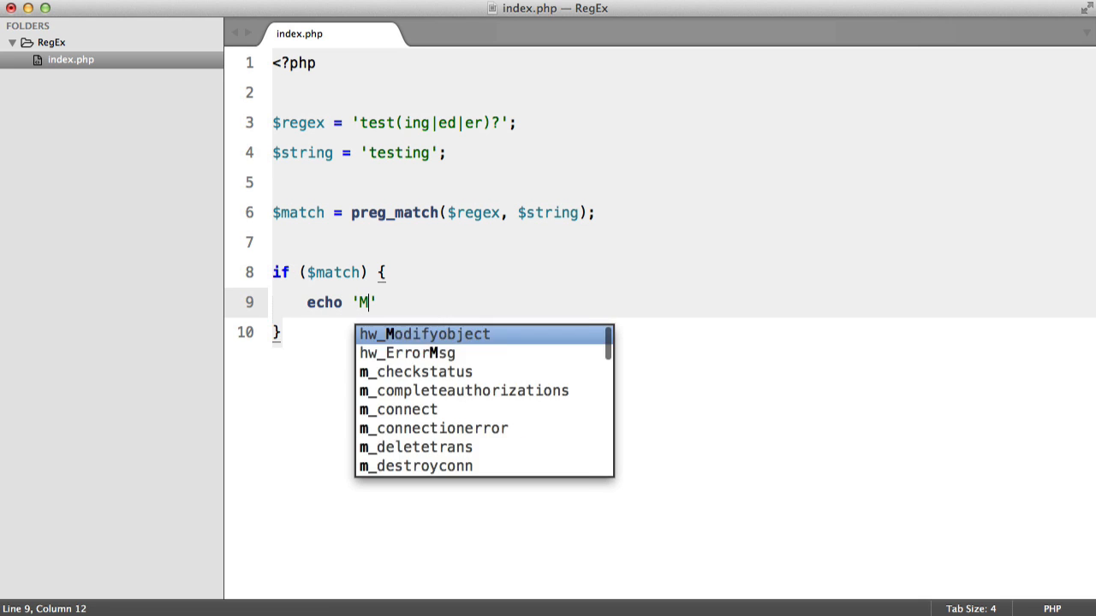
pyautogui.write("atched!';")
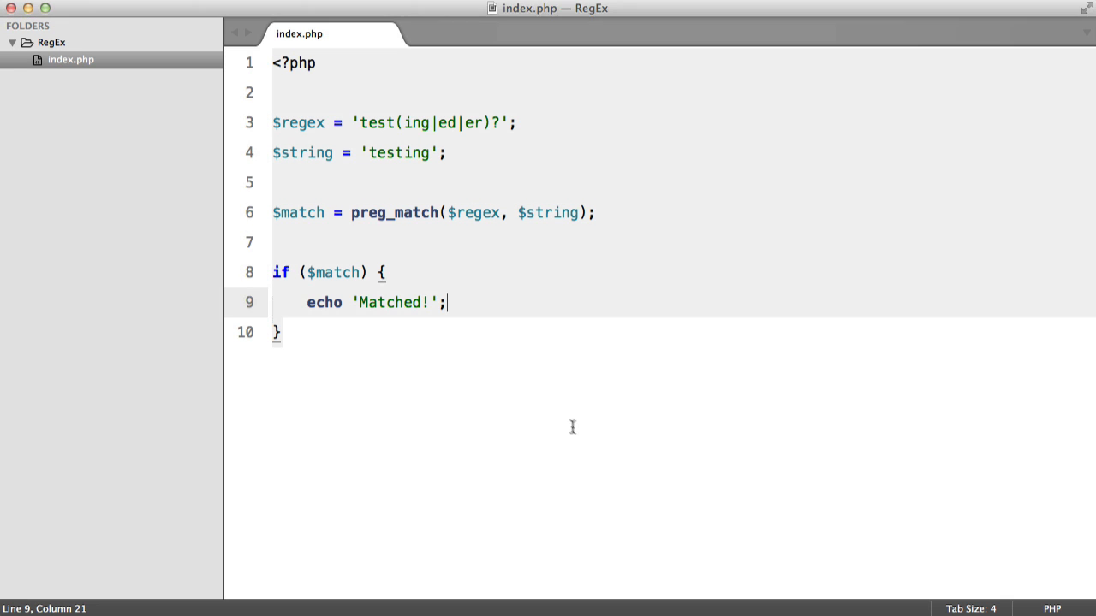
pyautogui.click(358, 122)
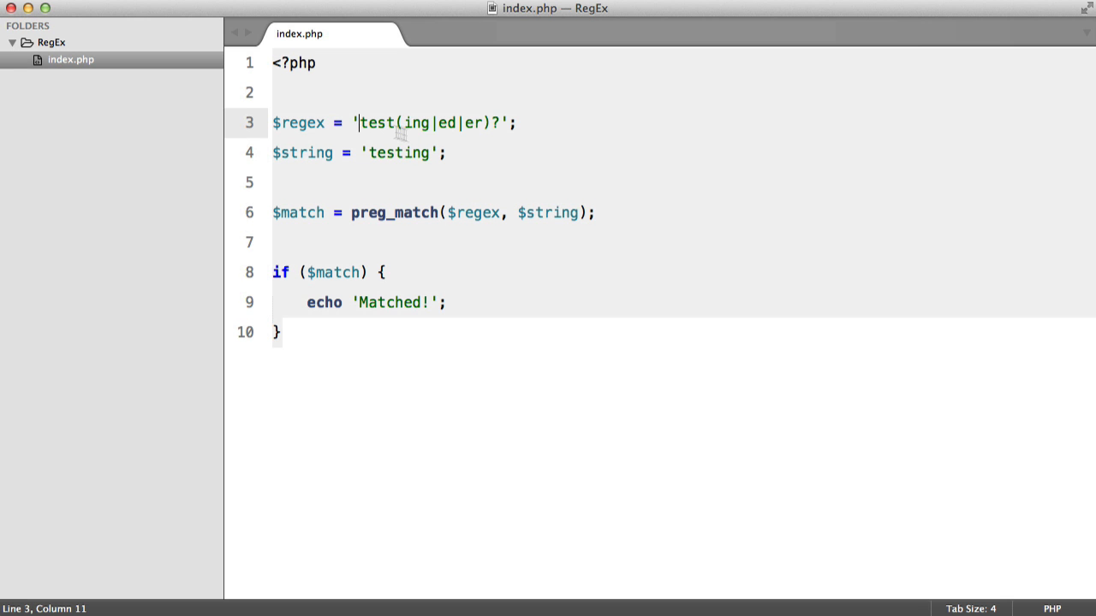
pyautogui.moveTo(511, 166)
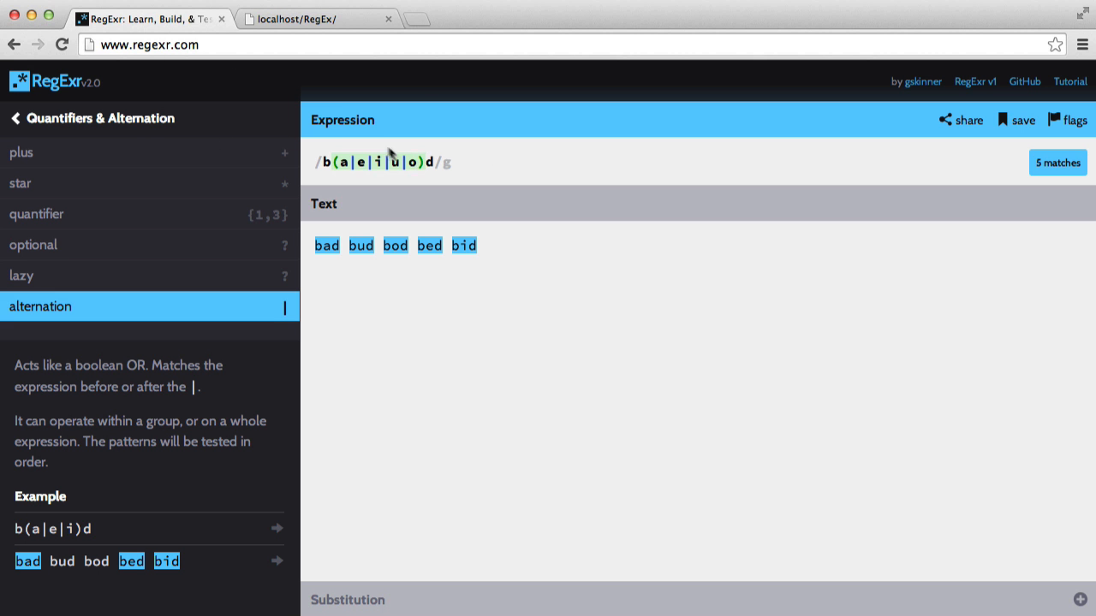
# Add a leading / delimiter before the regex pattern in index.php.
pyautogui.click(316, 19)
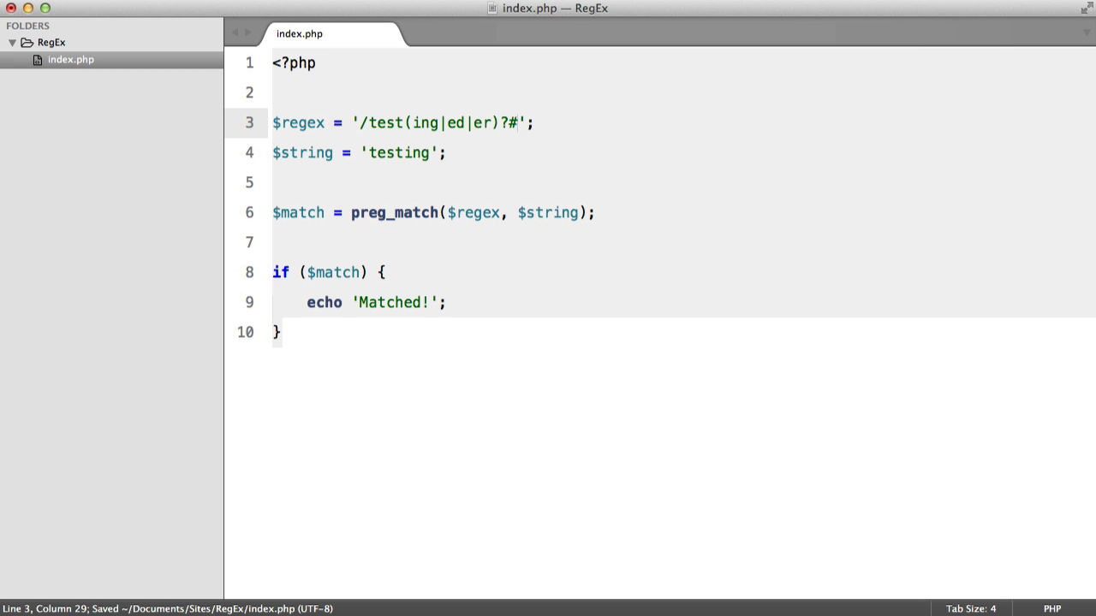
pyautogui.write('/RegEx/')
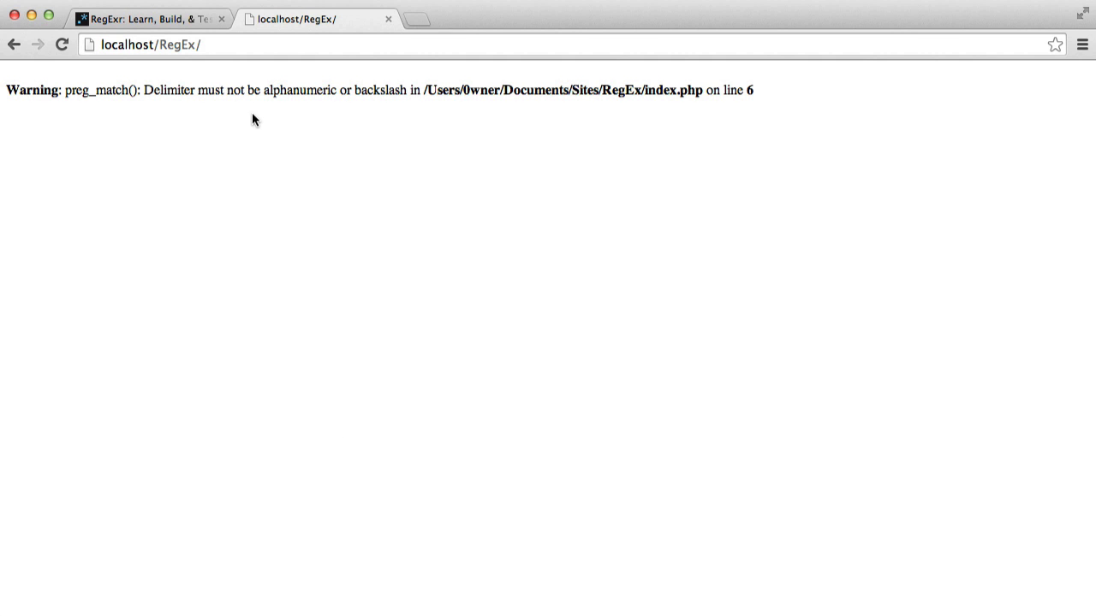
pyautogui.click(62, 44)
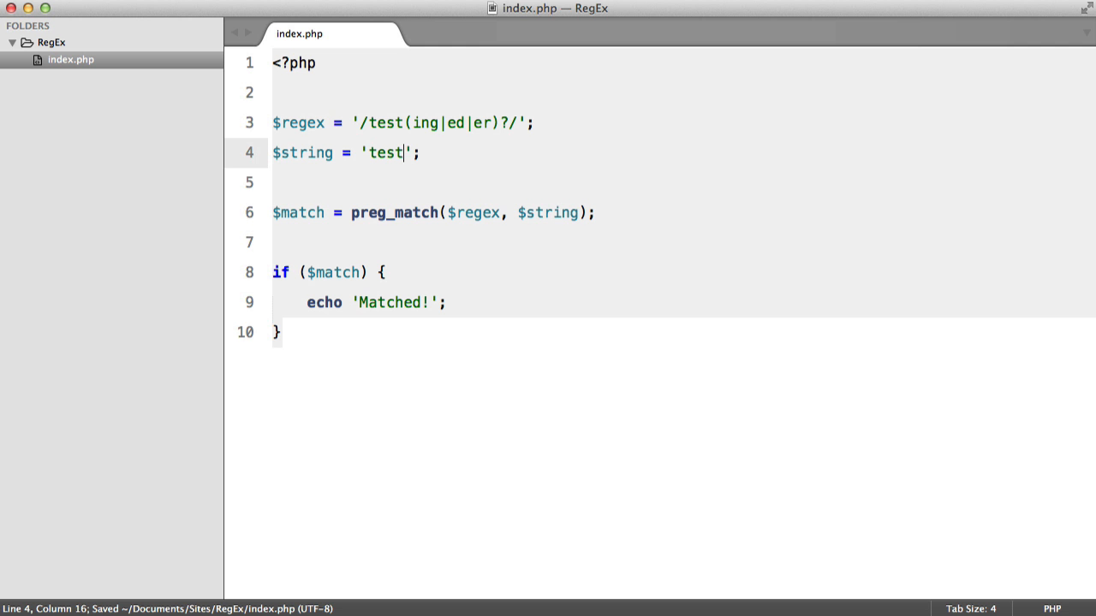
# Delete the text inside the $string quotes.
pyautogui.press('Backspace')
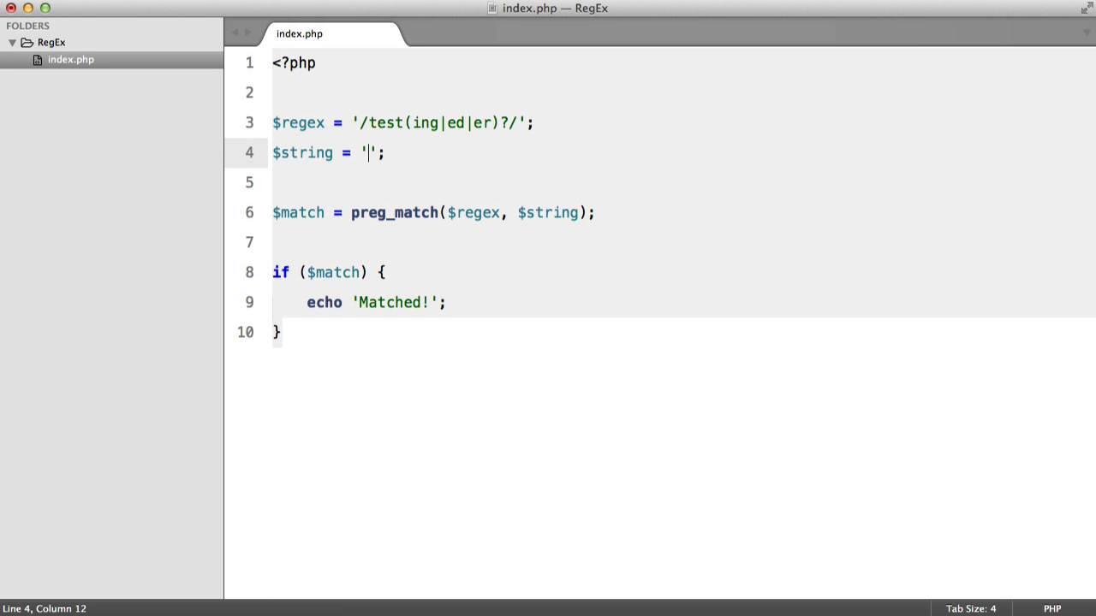
pyautogui.click(316, 19)
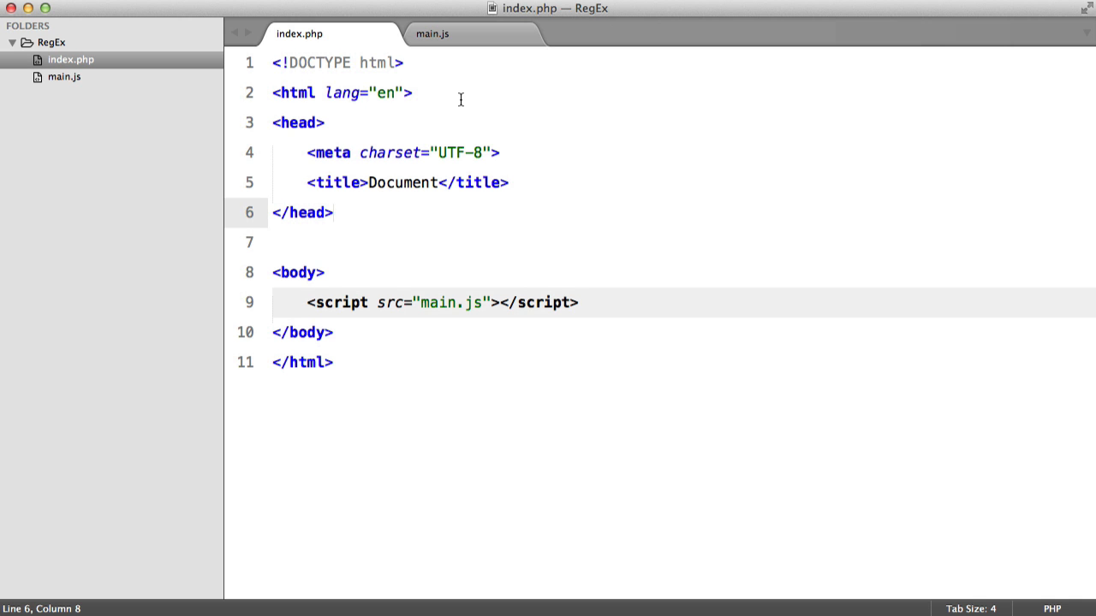
pyautogui.click(432, 34)
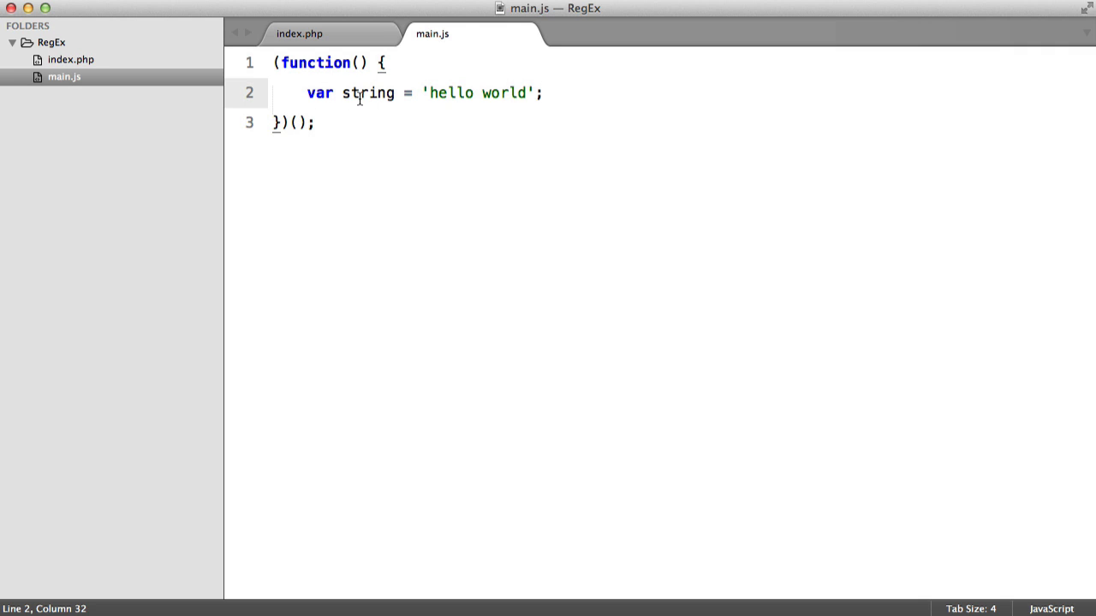
pyautogui.click(299, 33)
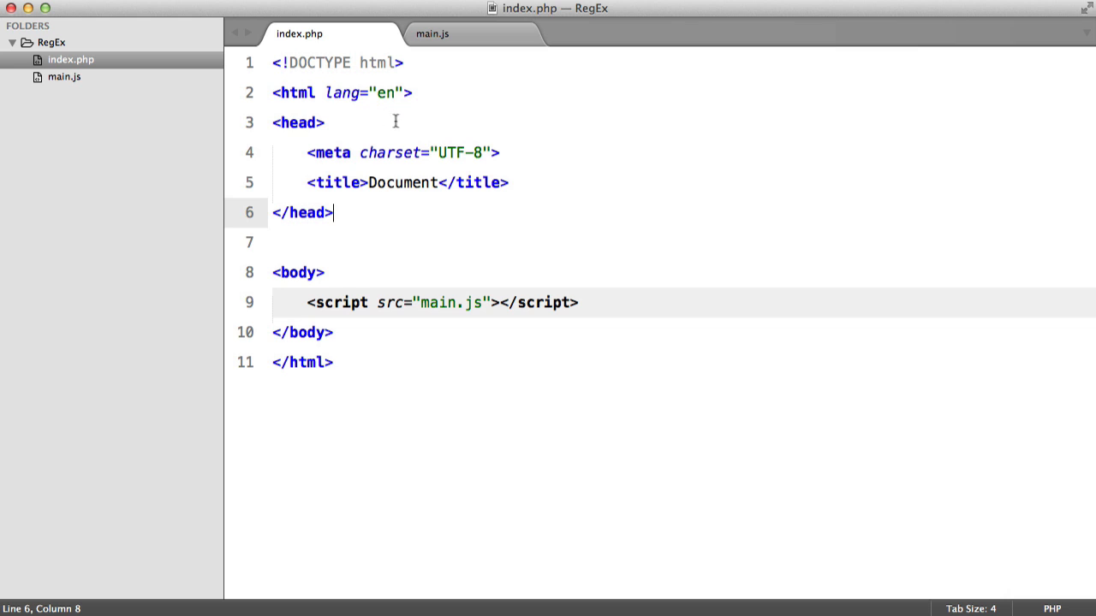
pyautogui.click(579, 302)
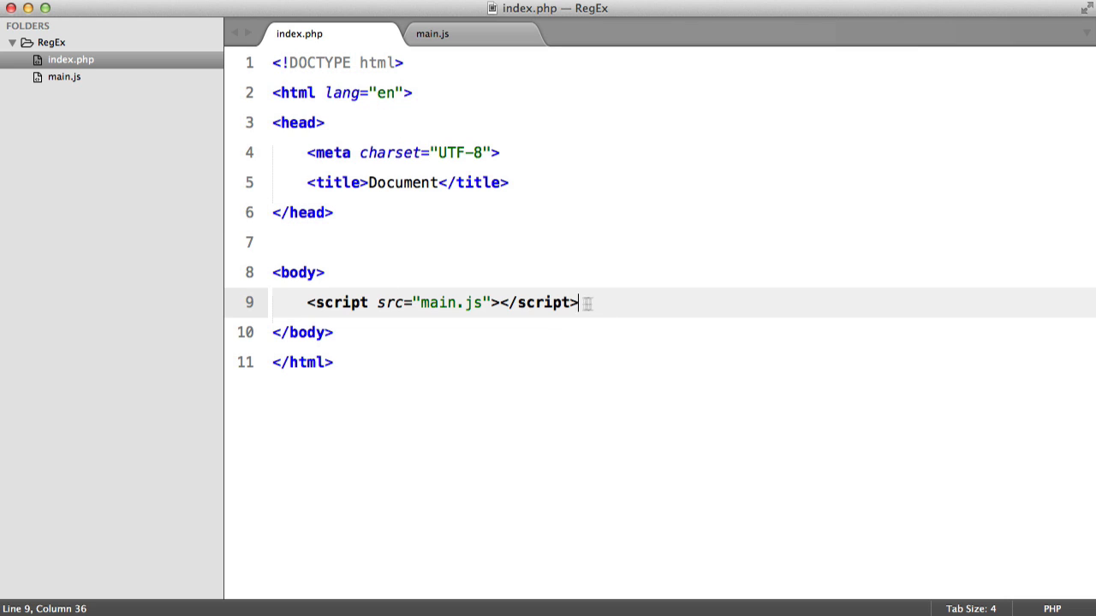
pyautogui.click(334, 362)
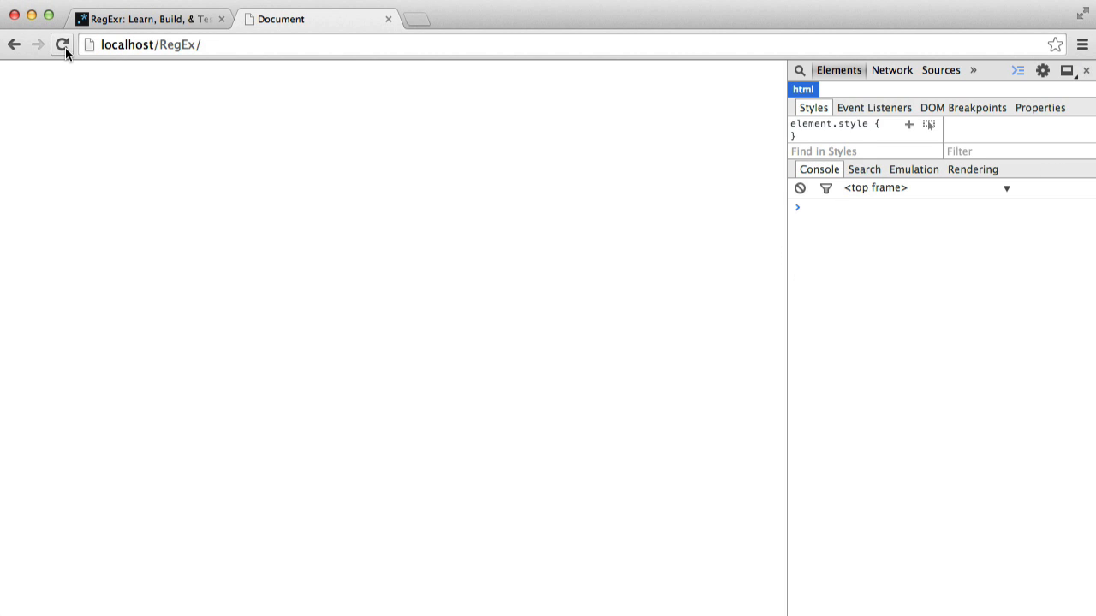
pyautogui.moveTo(735, 232)
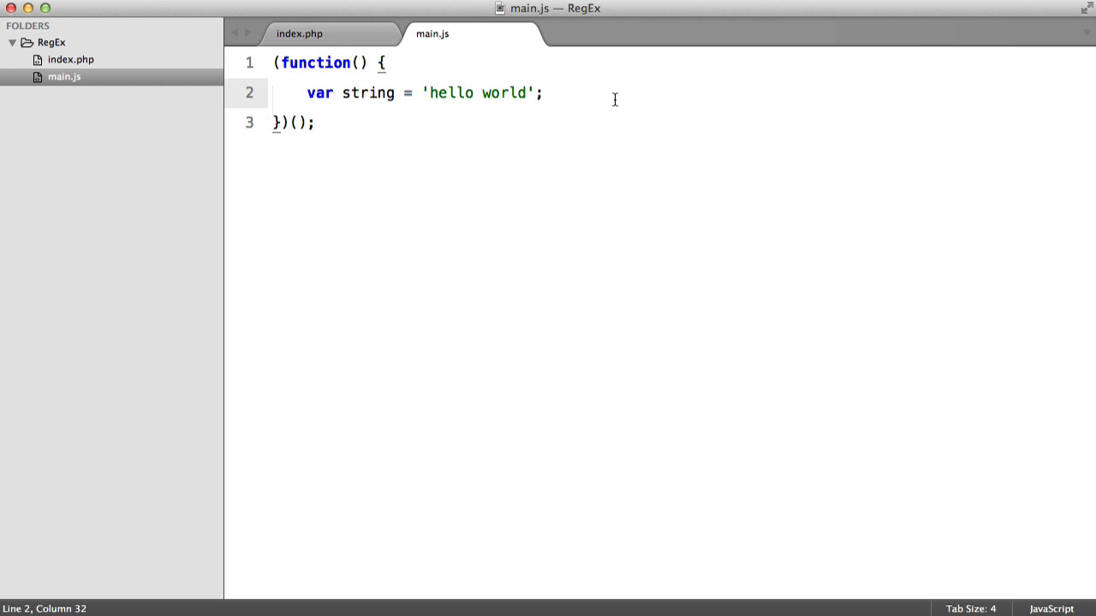
# Add a console.log('') line inside the function in main.js.
pyautogui.press('enter')
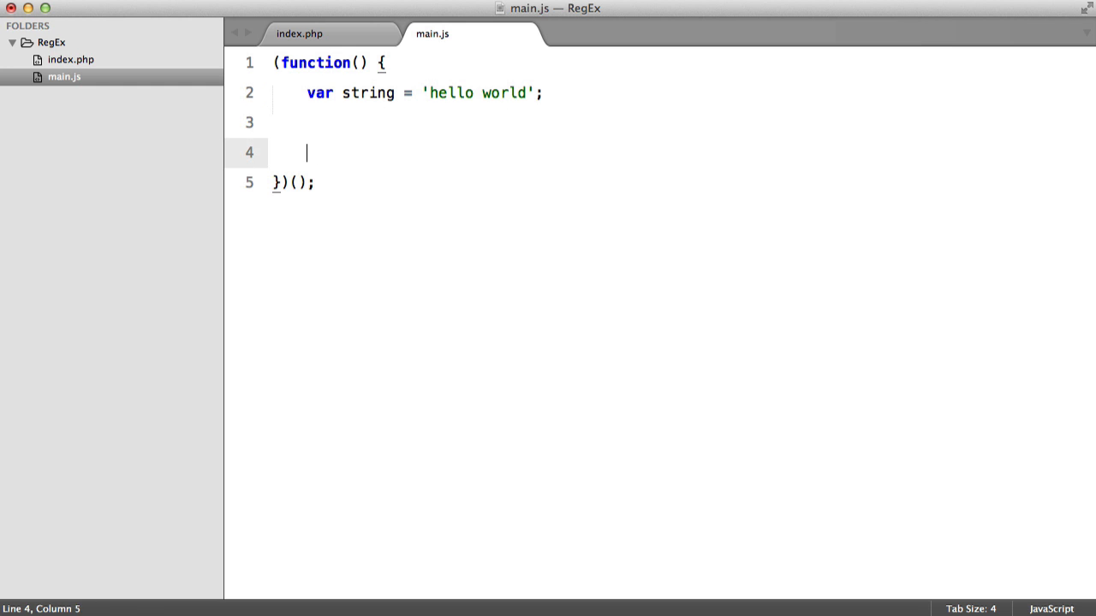
pyautogui.write("console.log('')")
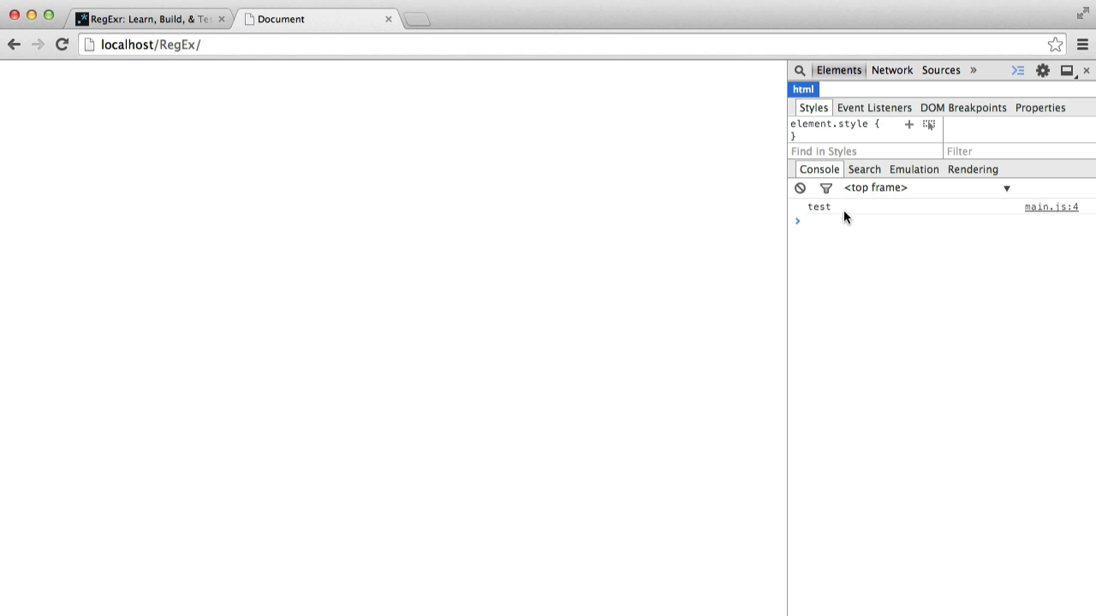
pyautogui.moveTo(820, 212)
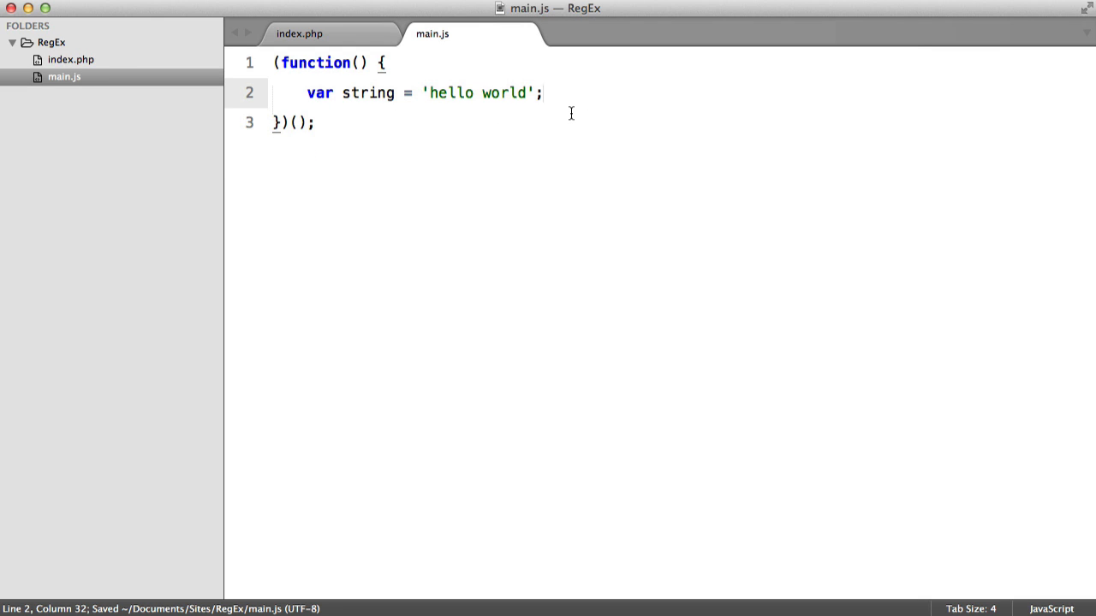
# Write an if (string.match()) block that logs 'String matches!'.
pyautogui.press('enter')
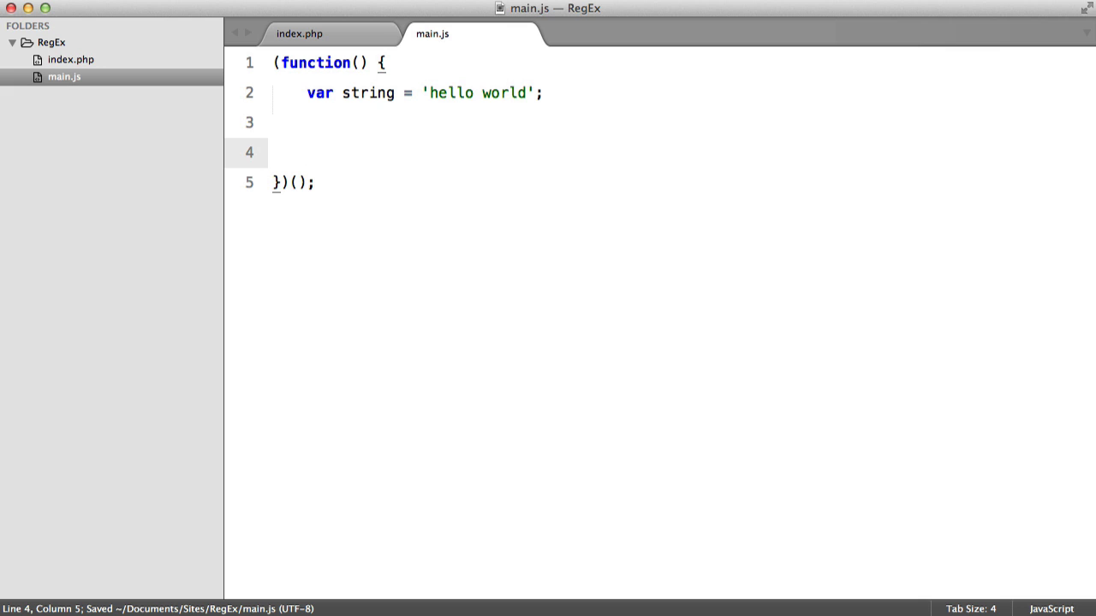
pyautogui.press('Backspace')
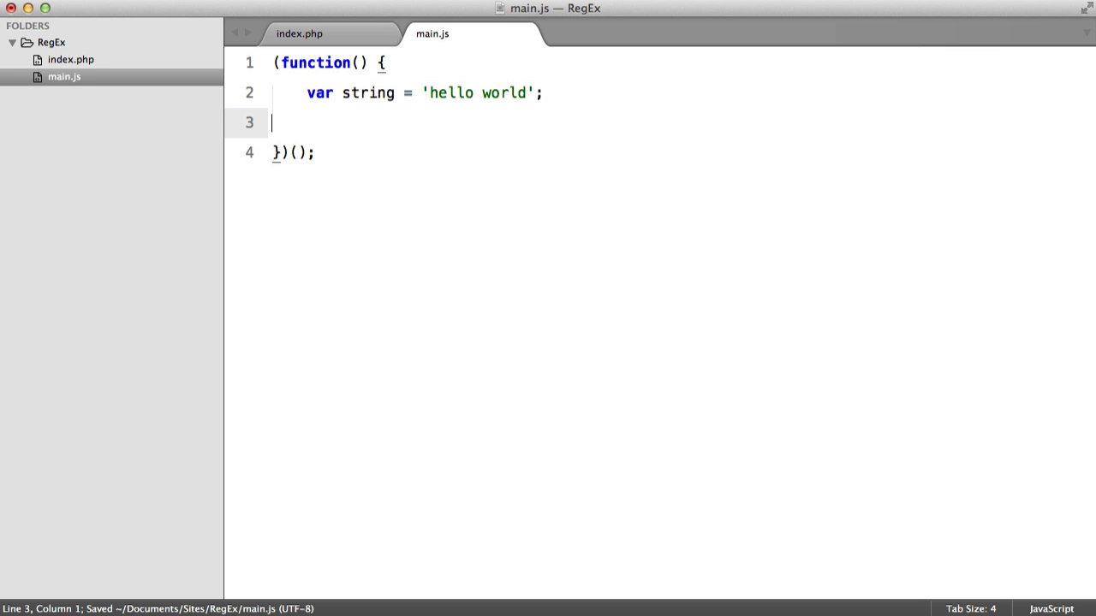
pyautogui.write('if (')
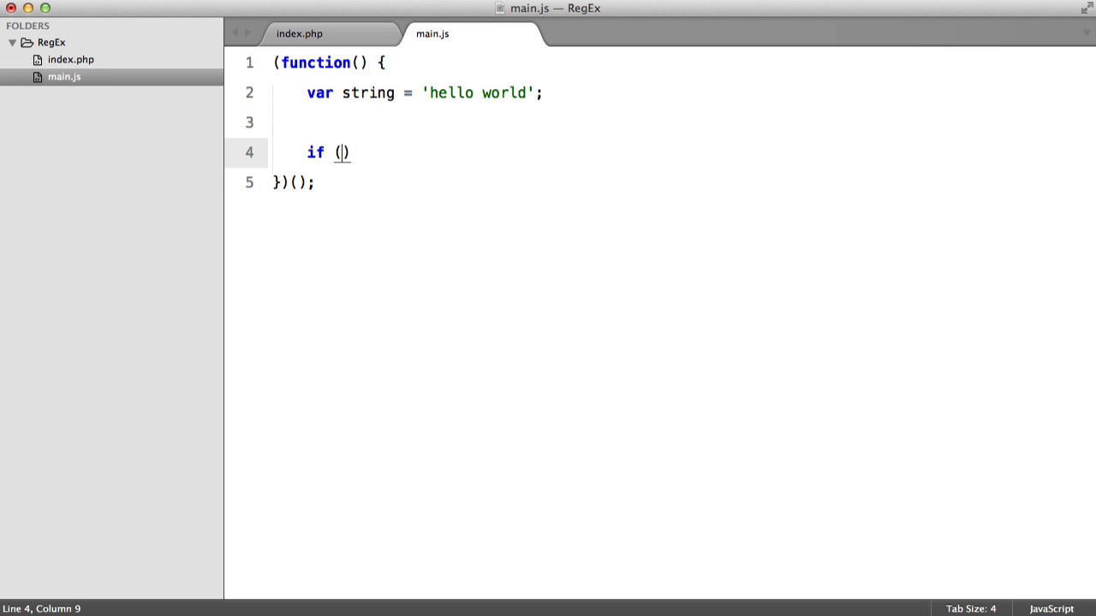
pyautogui.write('string.')
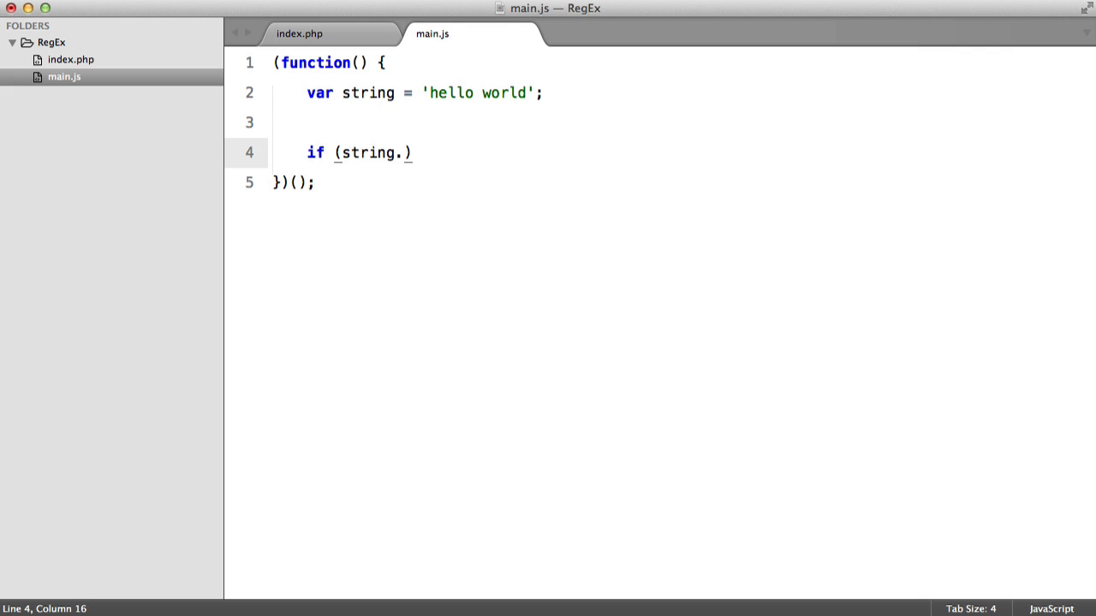
pyautogui.write('match')
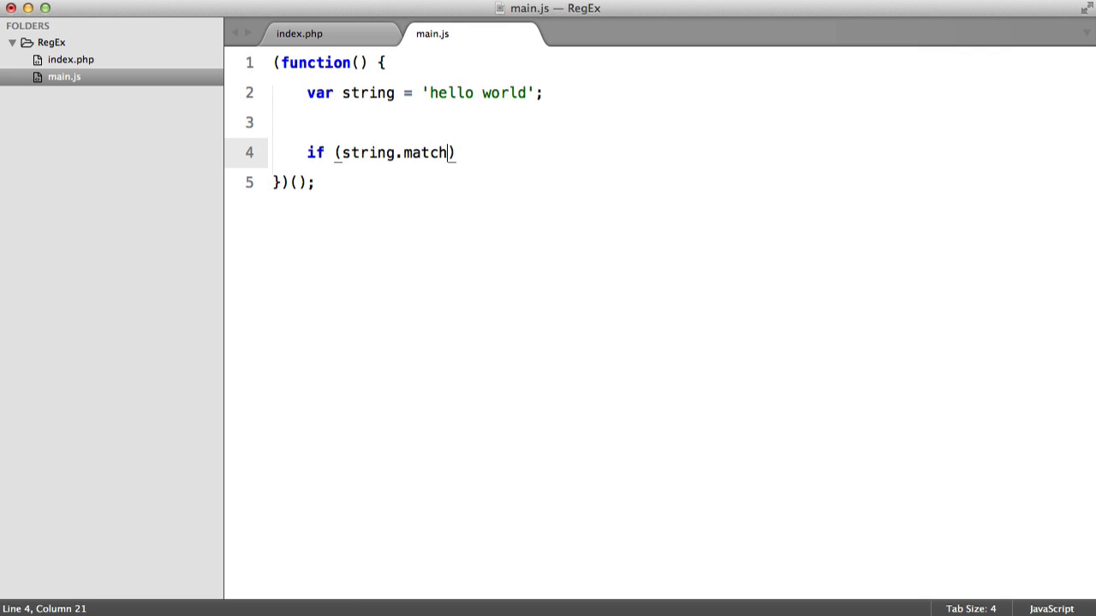
pyautogui.write('(')
pyautogui.write('l')
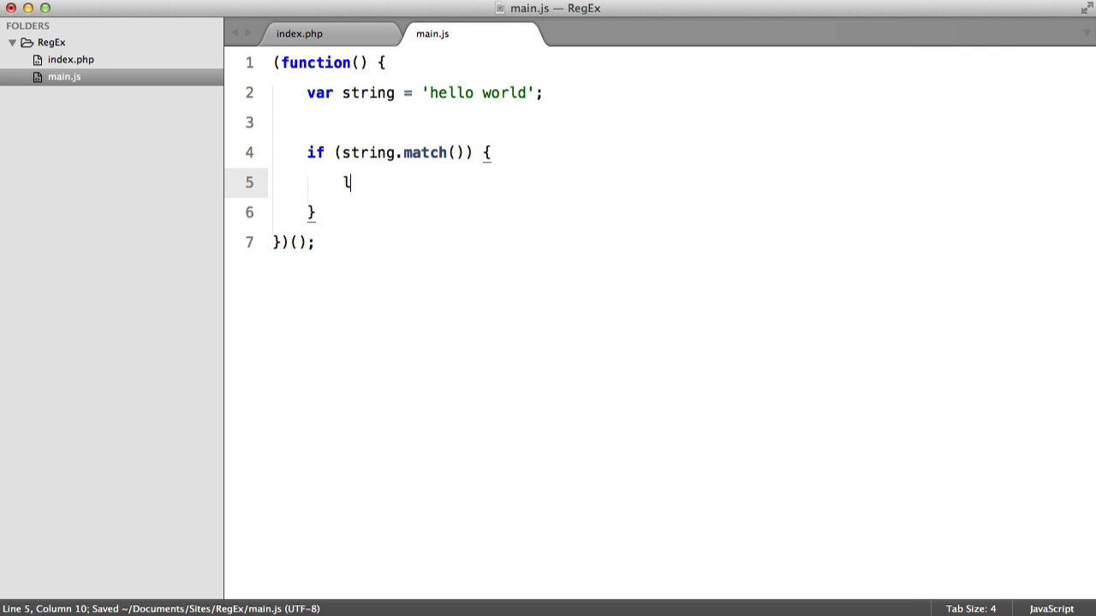
pyautogui.write("console.log('');")
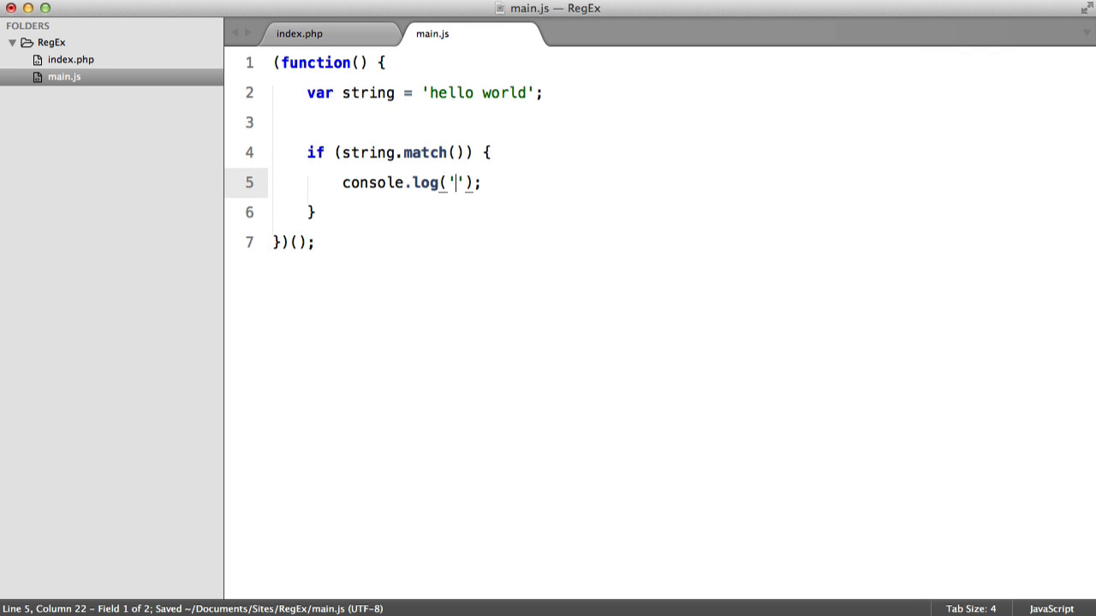
pyautogui.write('String matches!')
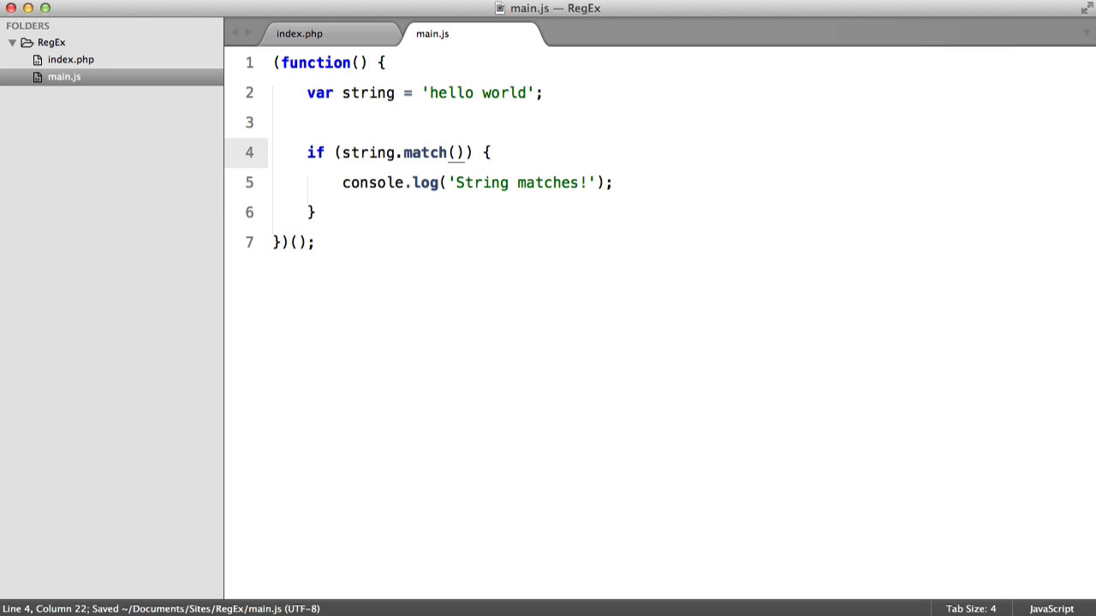
# Put the regex /hello/ inside string.match().
pyautogui.write("''")
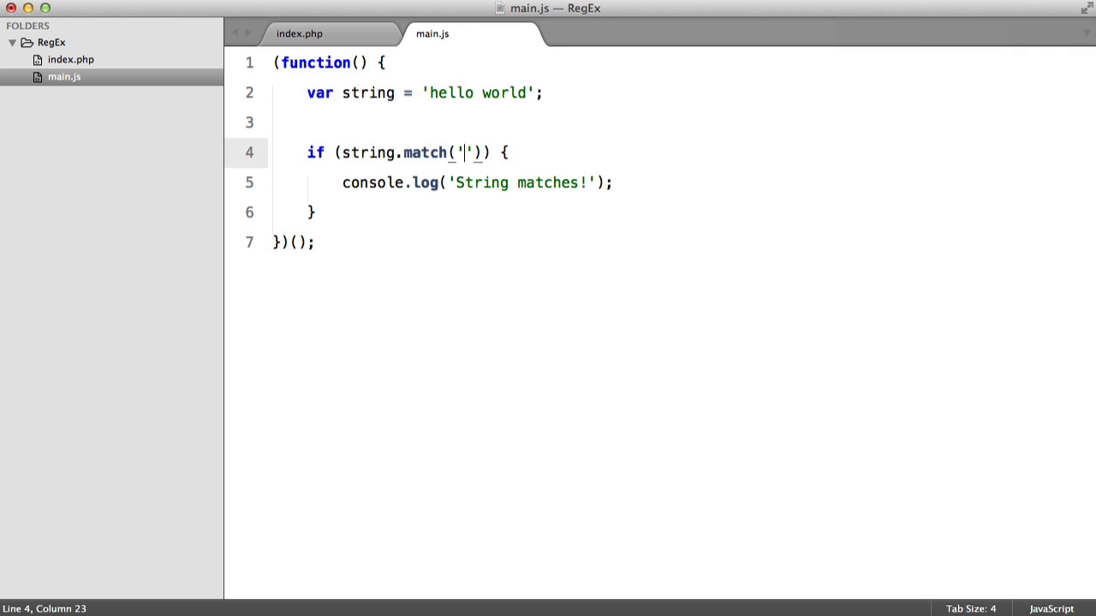
pyautogui.press('backspace')
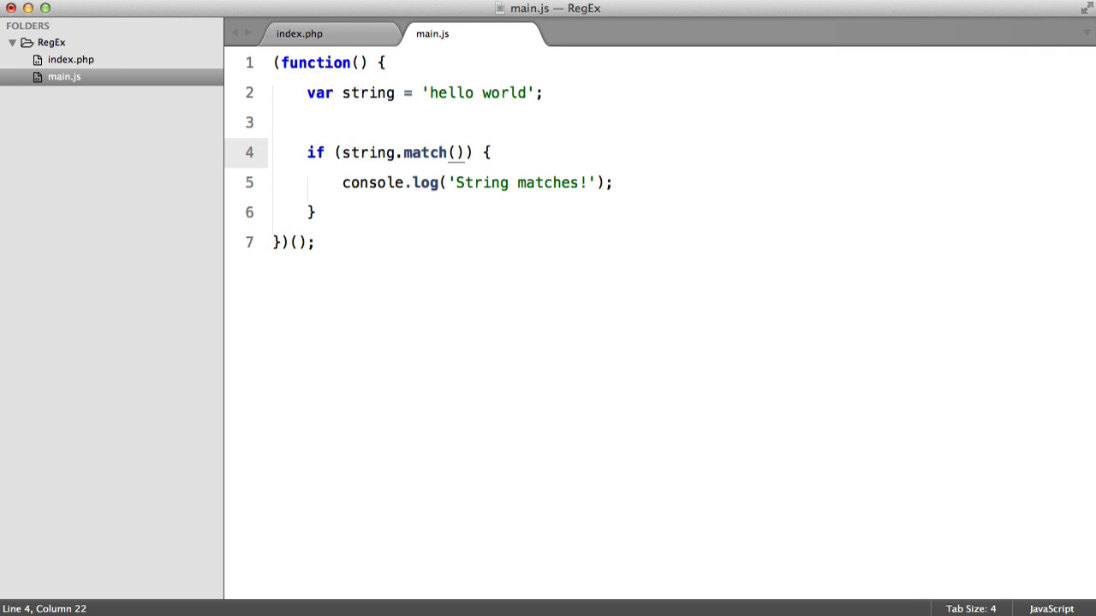
pyautogui.write('//')
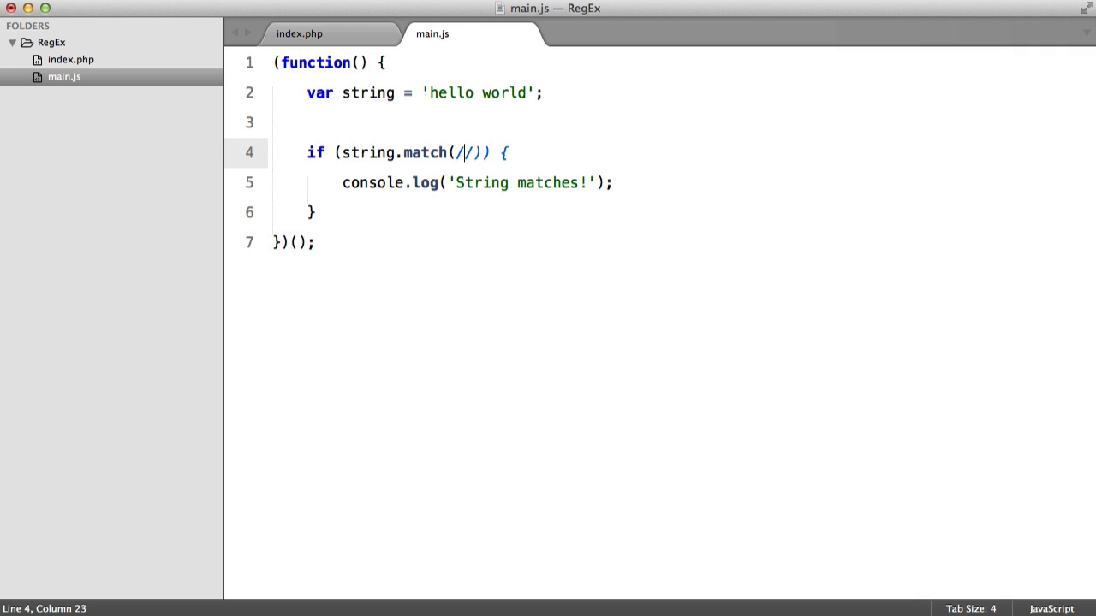
pyautogui.write('hello')
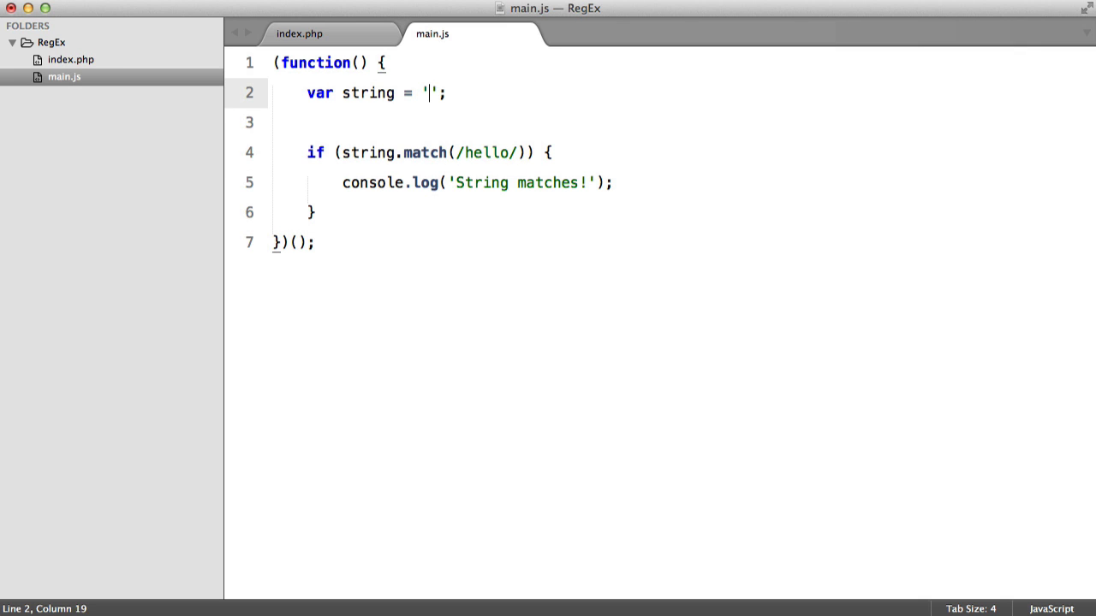
# Set the string to '123456' and replace hello with the range [0-5].
pyautogui.write('123456')
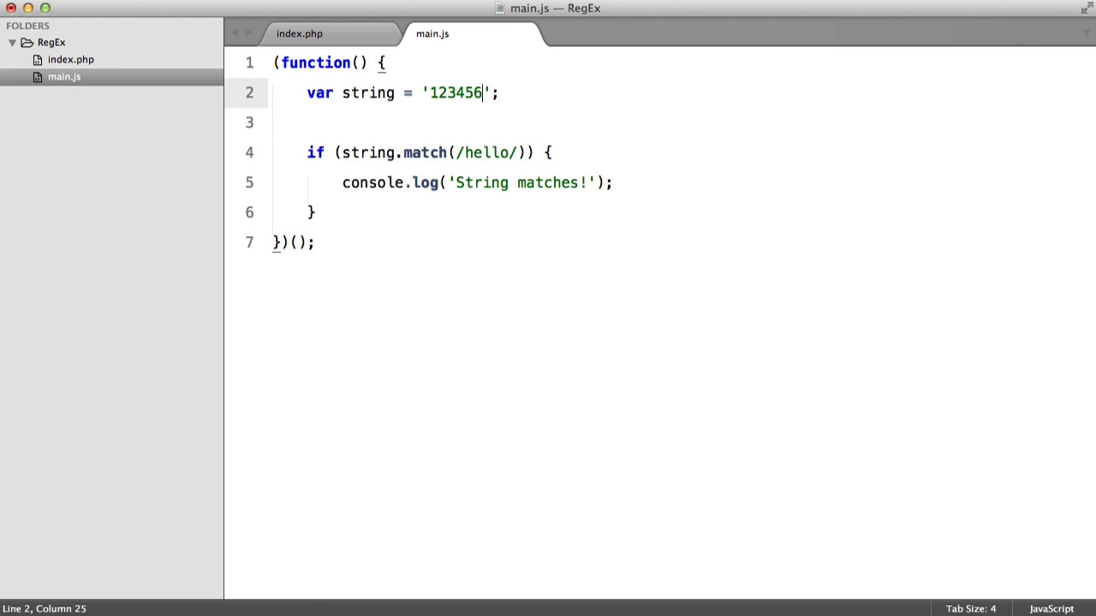
pyautogui.doubleClick(487, 153)
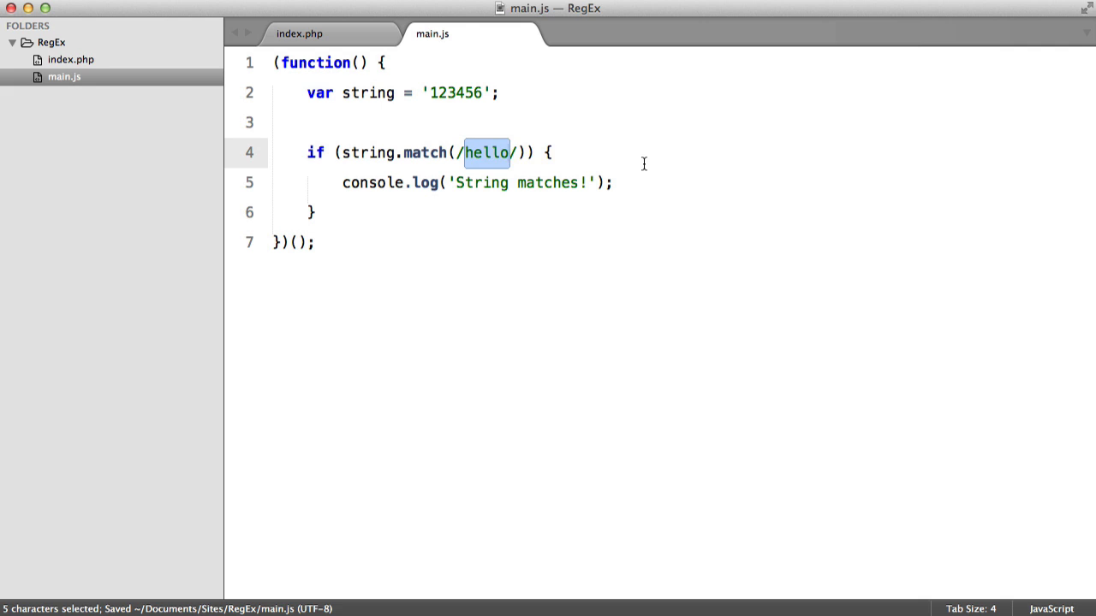
pyautogui.write('[]')
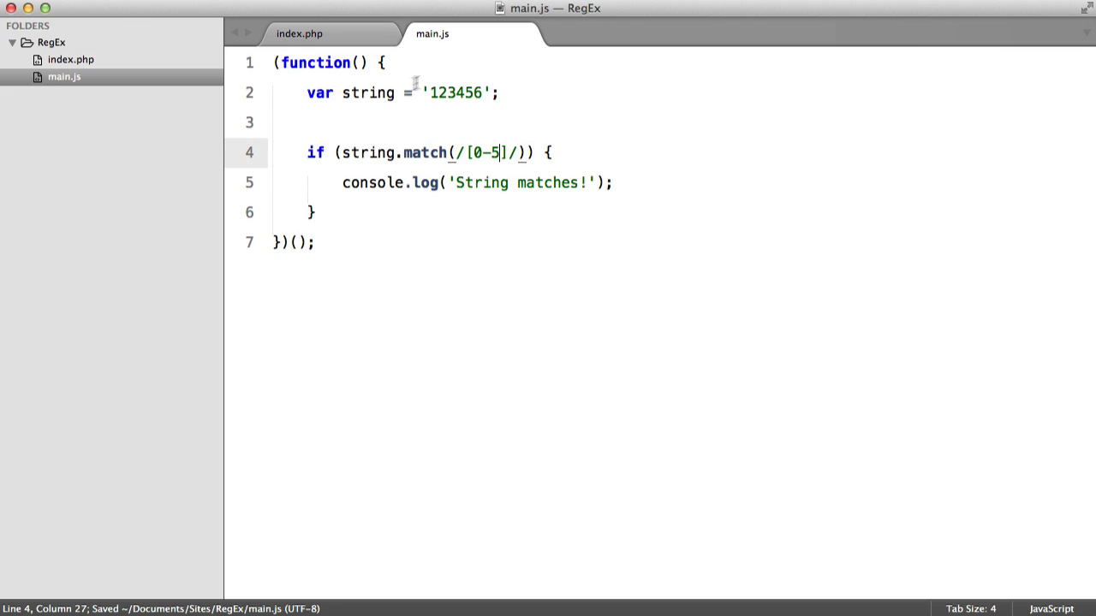
pyautogui.moveTo(428, 92); pyautogui.dragTo(474, 93)
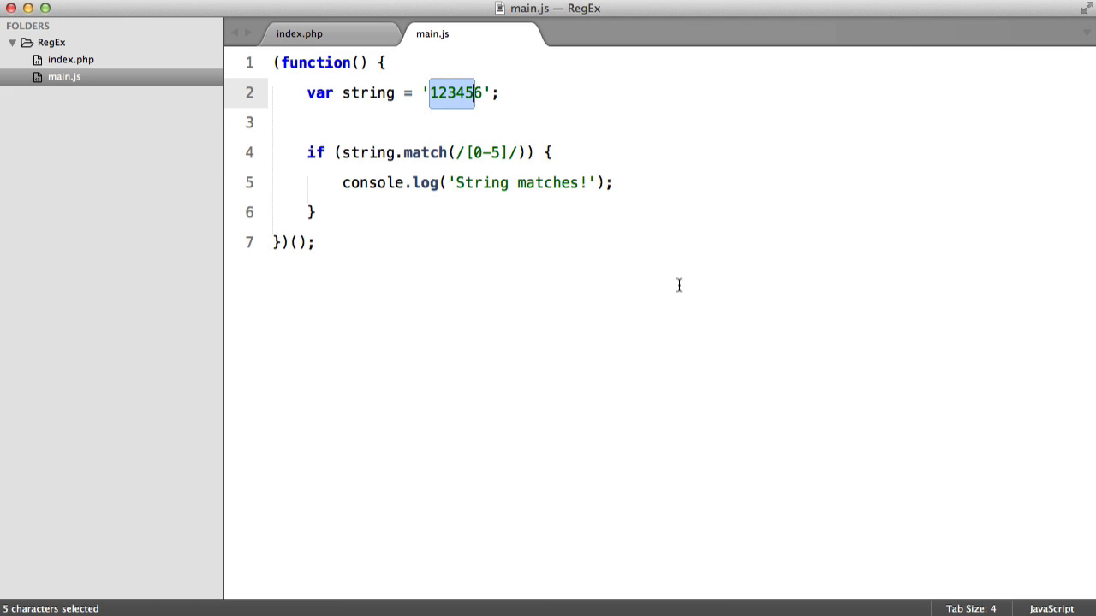